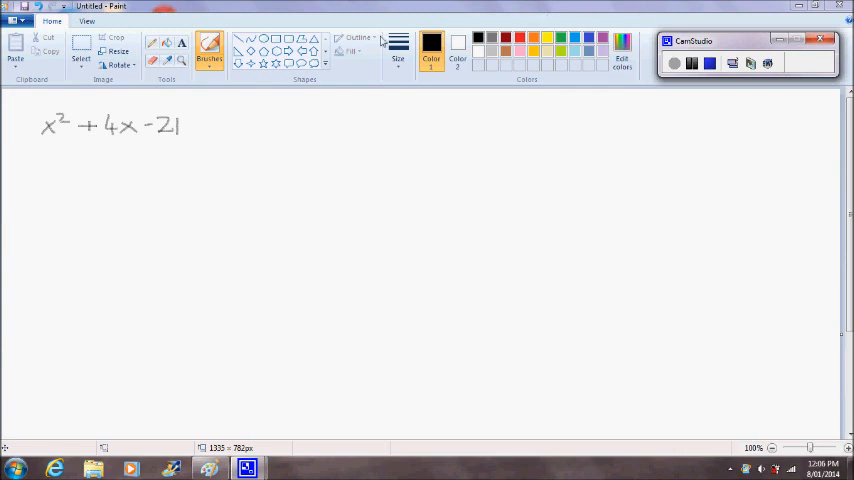
mouse_move(56, 148)
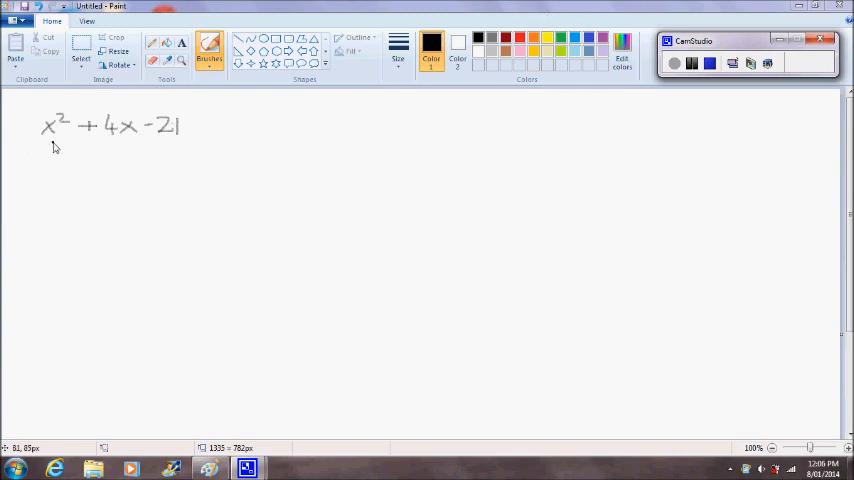
mouse_move(144, 148)
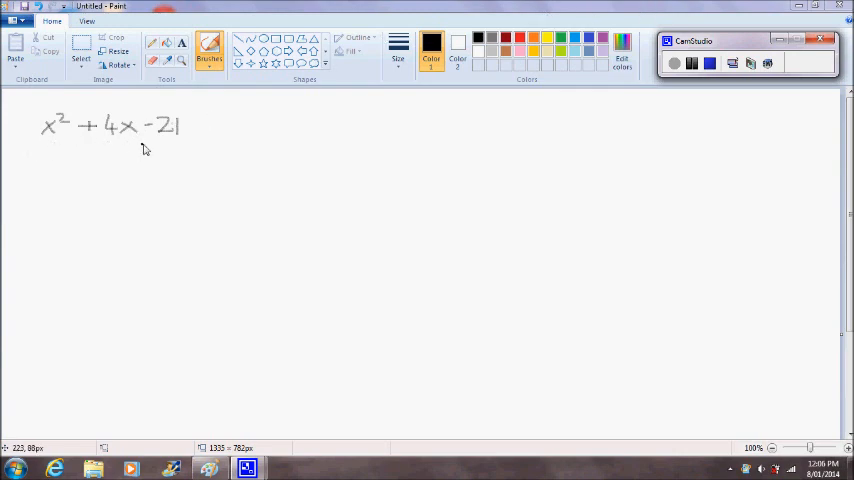
mouse_move(186, 152)
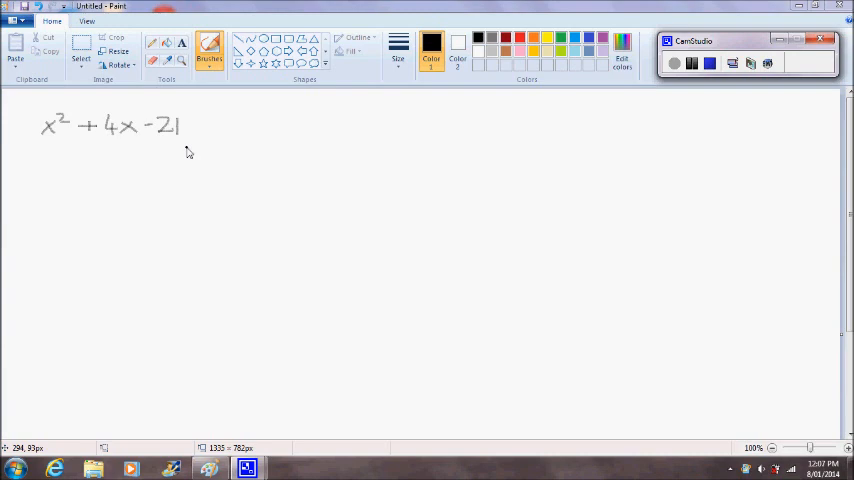
mouse_move(192, 156)
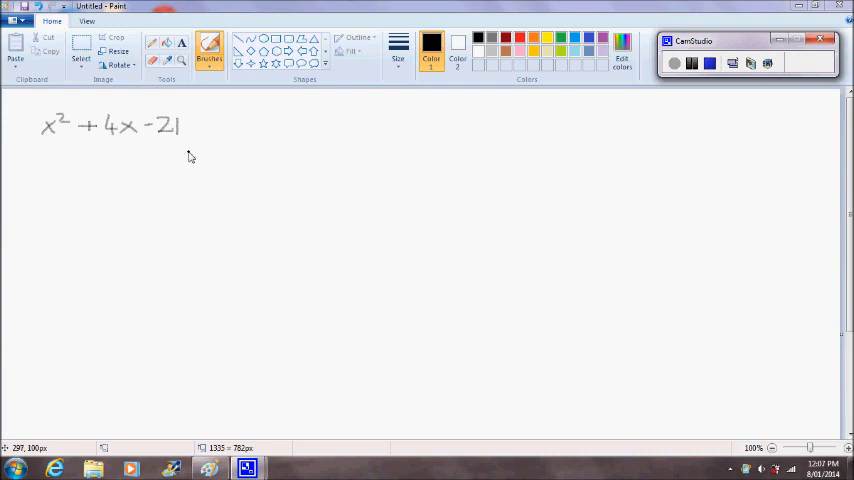
mouse_move(190, 152)
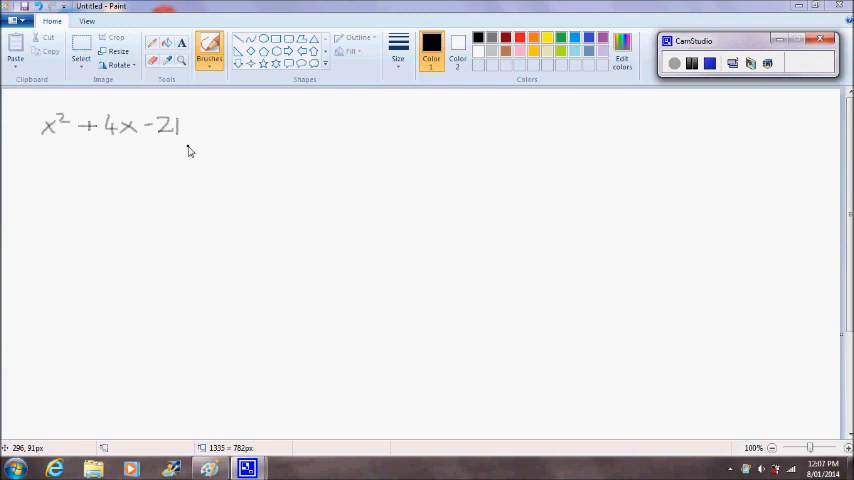
mouse_move(184, 172)
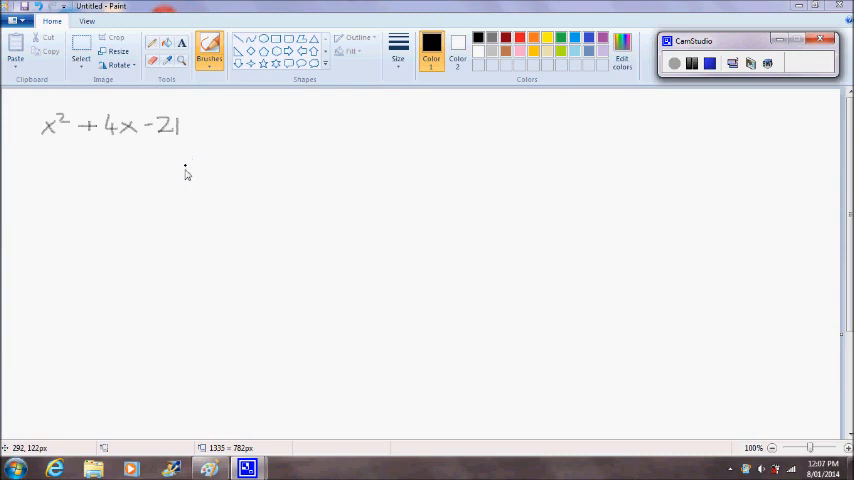
mouse_move(184, 172)
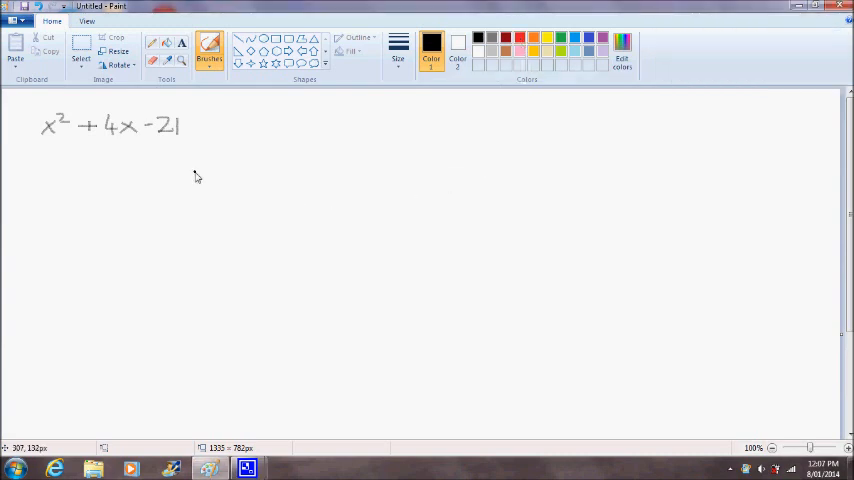
mouse_move(144, 148)
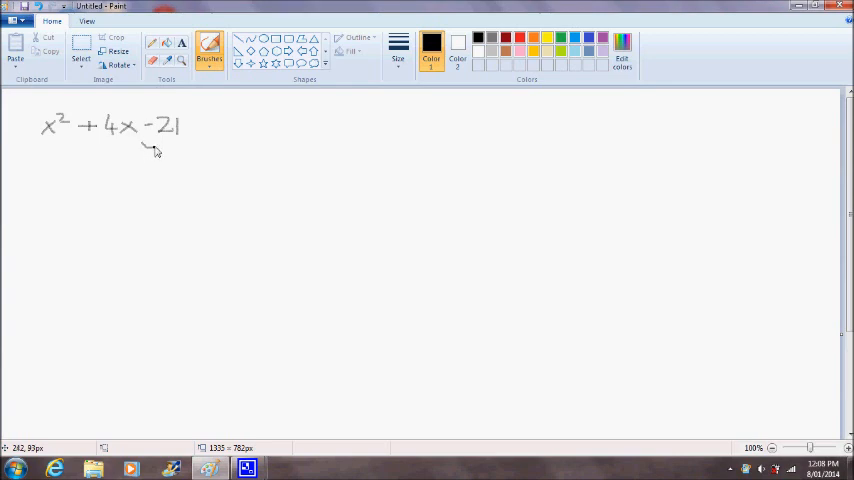
- Mark the +4 and −21 terms of x²+4x−21 with red hand-drawn boxes
drag(148, 148, 188, 152)
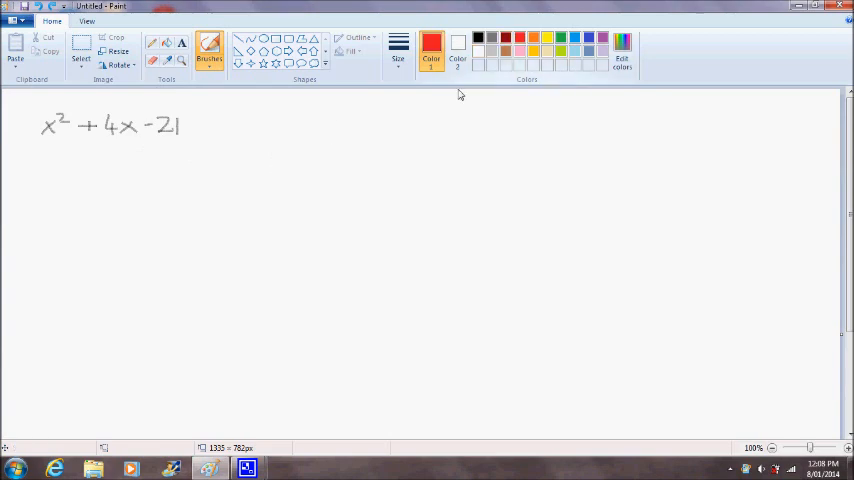
drag(144, 144, 180, 144)
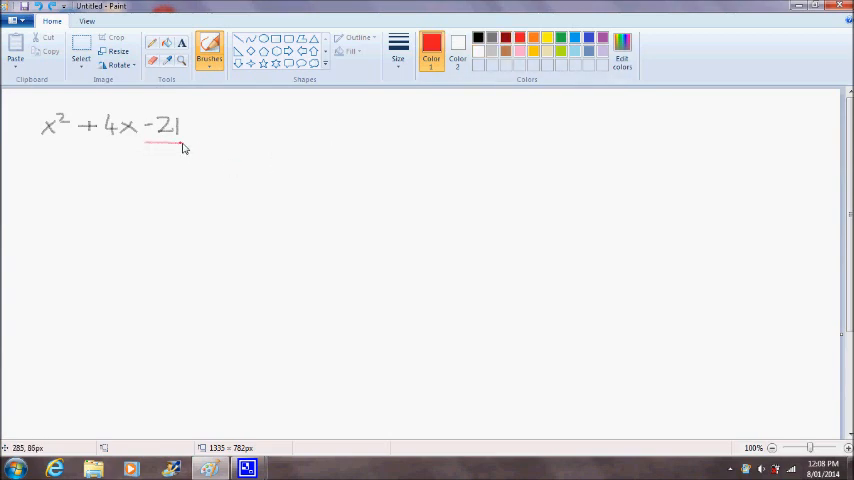
mouse_move(88, 150)
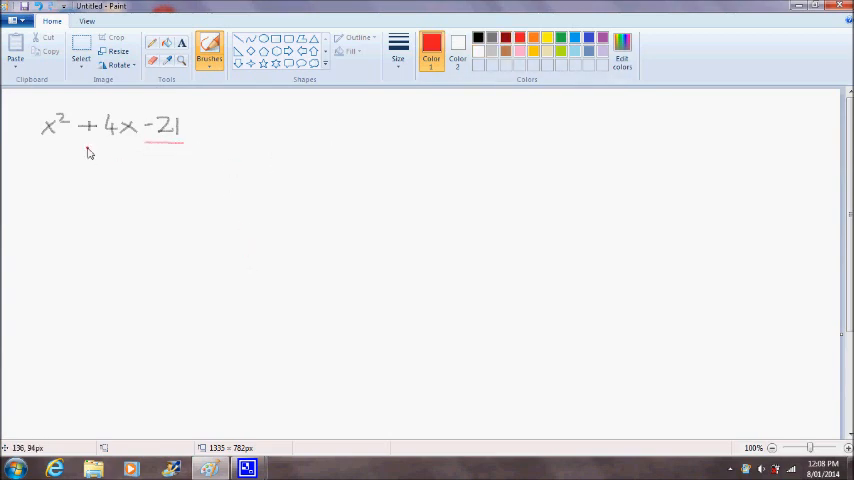
mouse_move(94, 136)
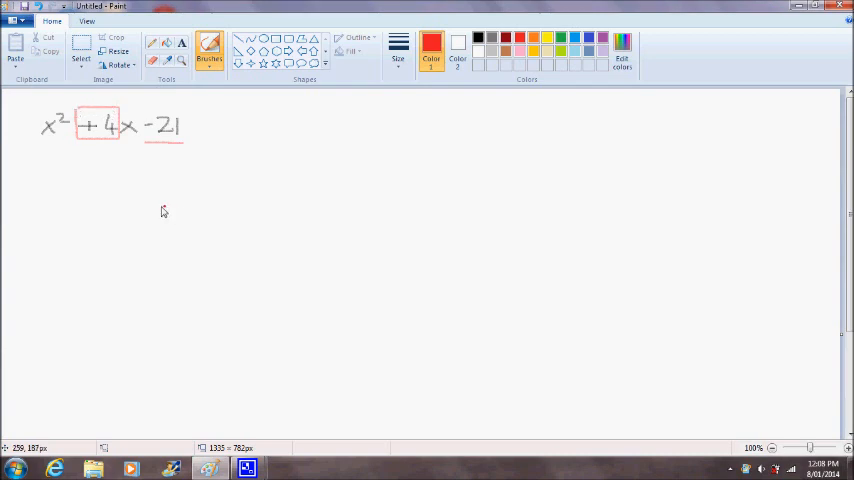
mouse_move(62, 172)
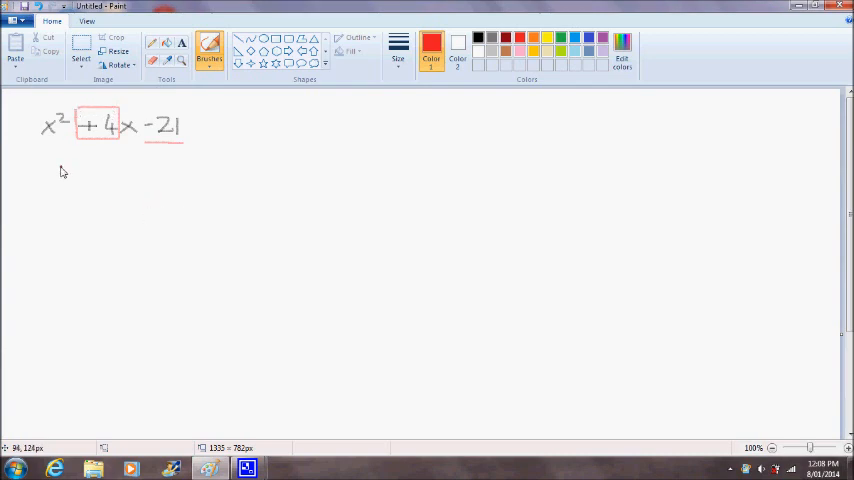
mouse_move(38, 112)
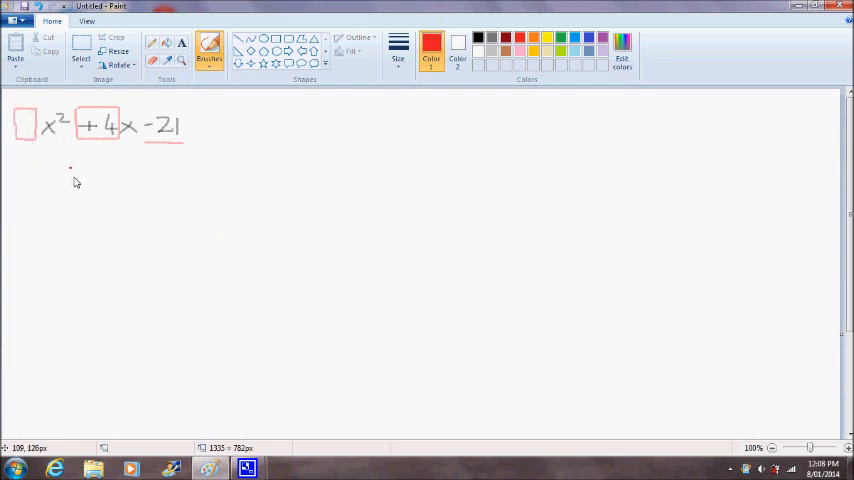
click(478, 40)
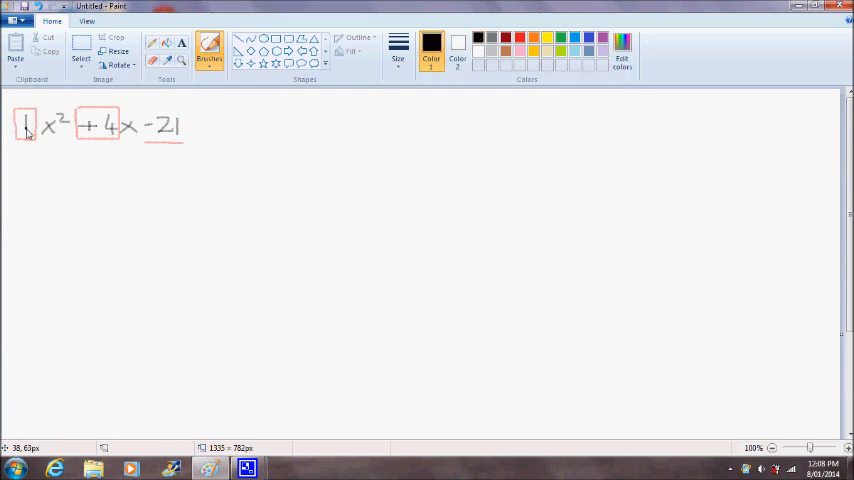
mouse_move(170, 232)
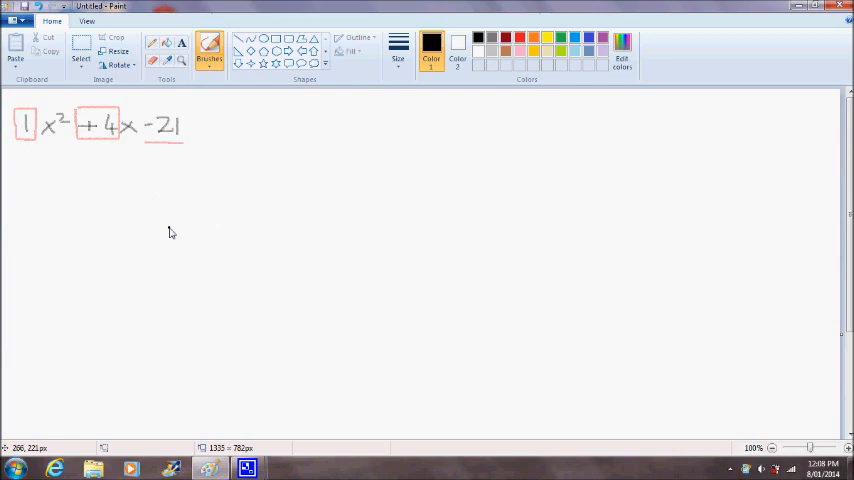
mouse_move(176, 232)
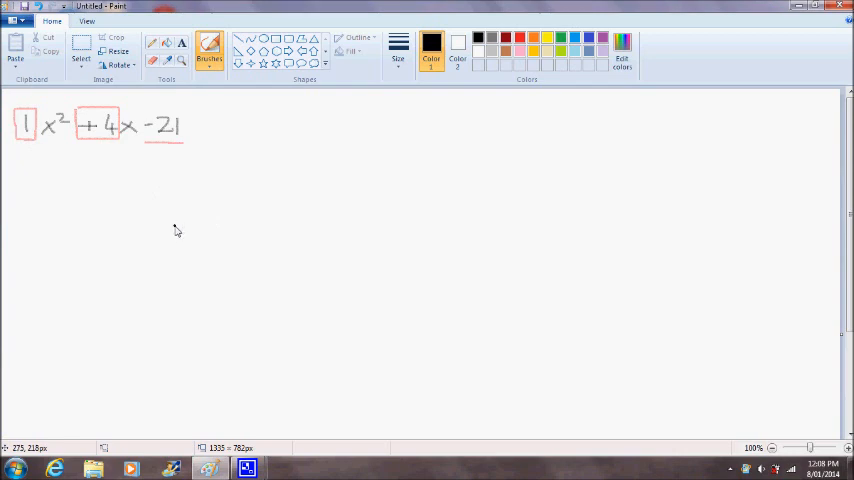
mouse_move(176, 232)
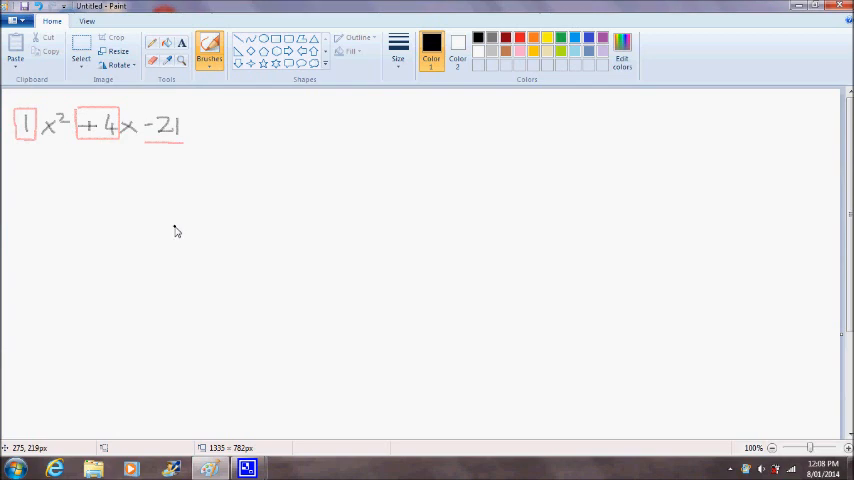
mouse_move(42, 160)
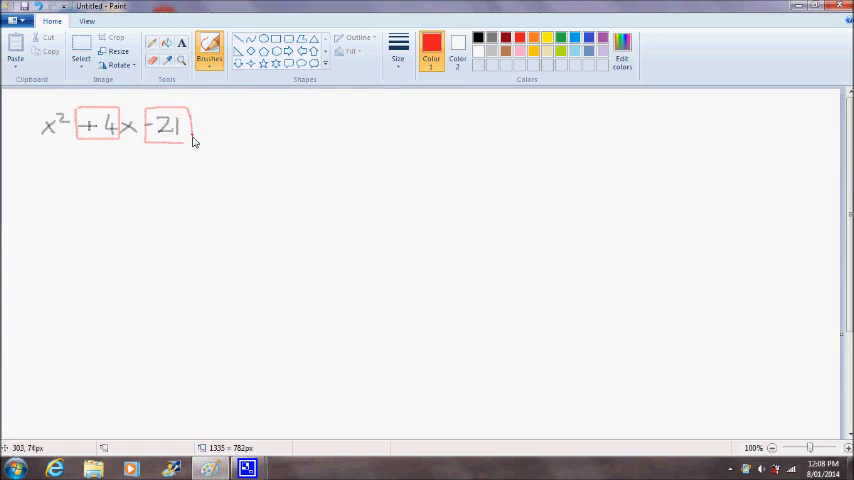
mouse_move(204, 220)
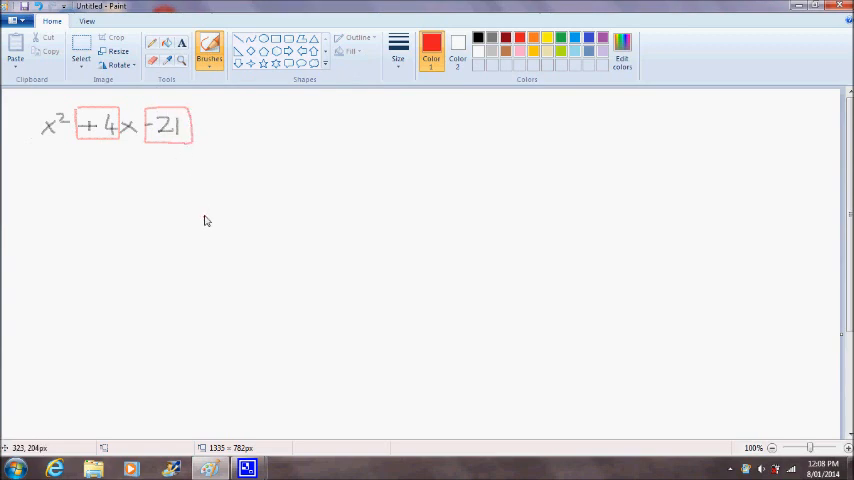
mouse_move(178, 144)
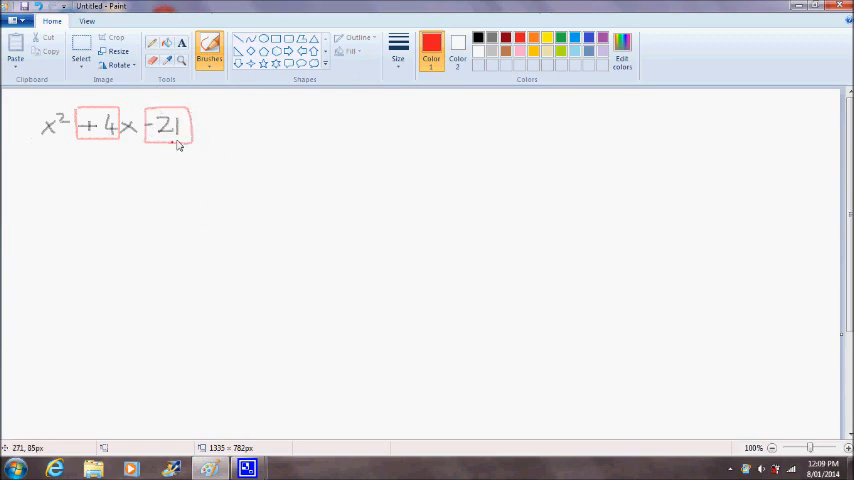
mouse_move(188, 192)
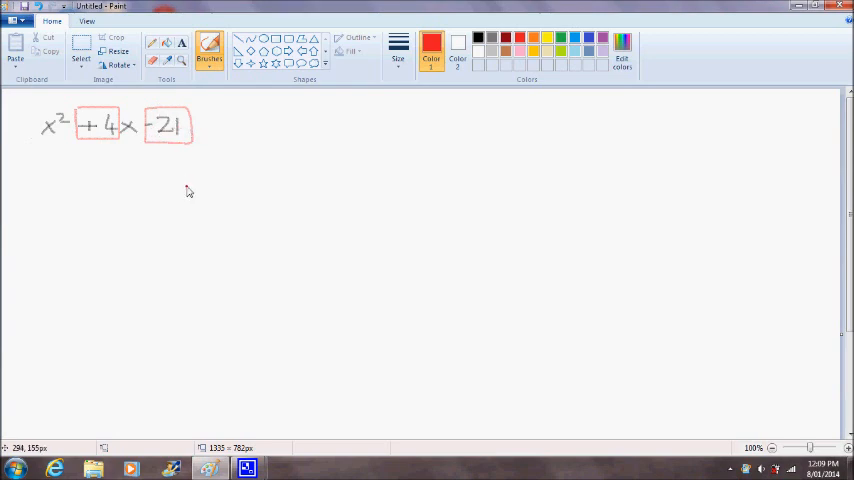
mouse_move(116, 152)
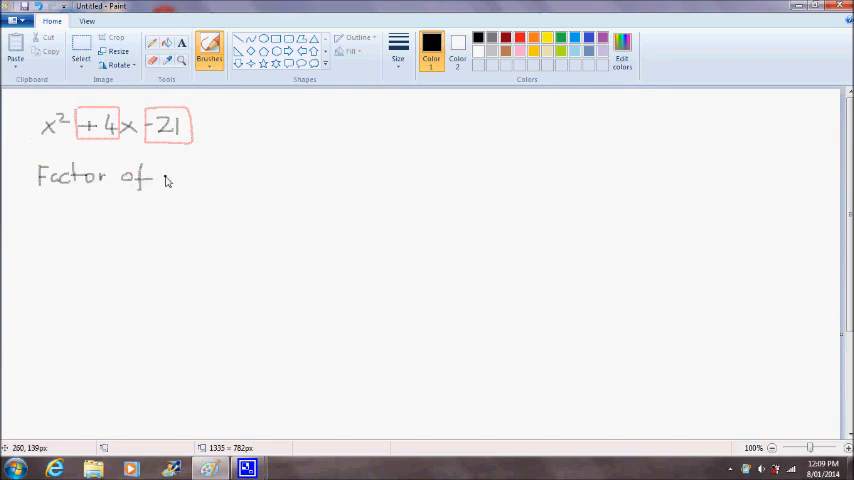
- Handwrite 'Factor of -21 that add to = 4' in black beneath the expression
drag(156, 178, 200, 178)
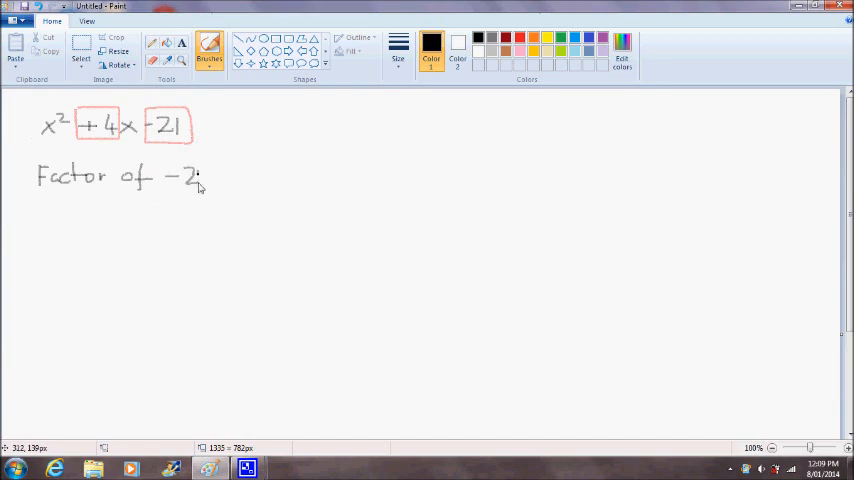
drag(210, 178, 230, 184)
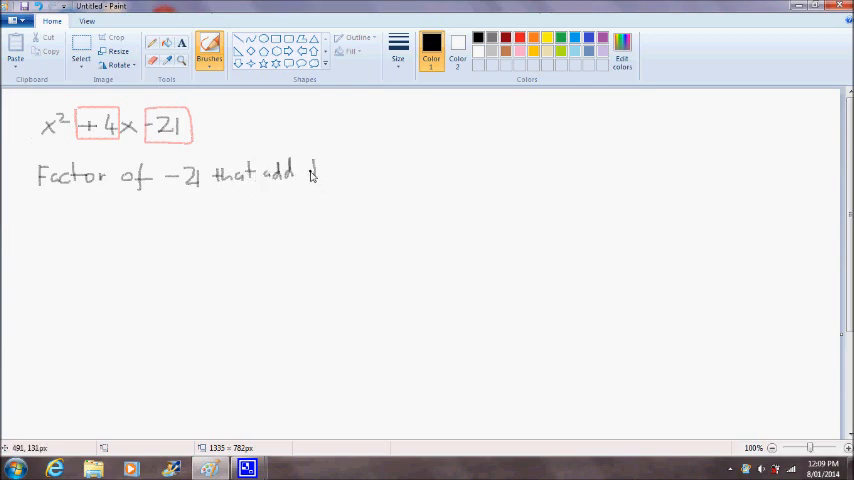
drag(304, 172, 336, 172)
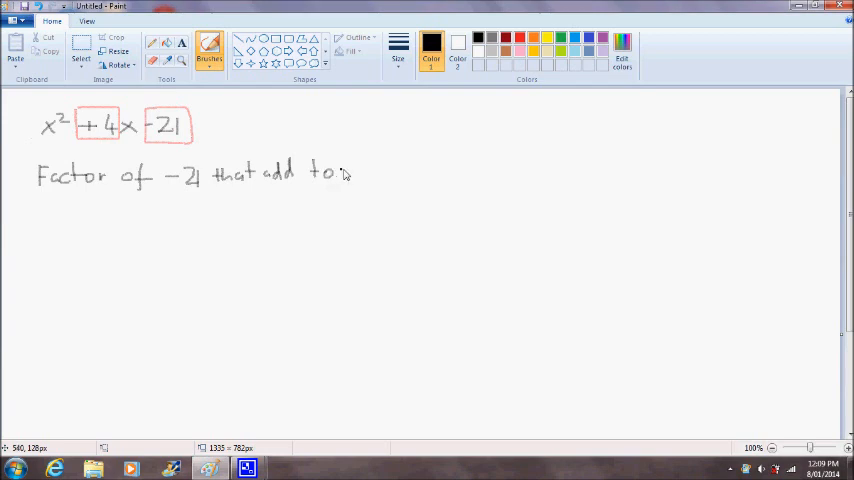
drag(344, 172, 370, 164)
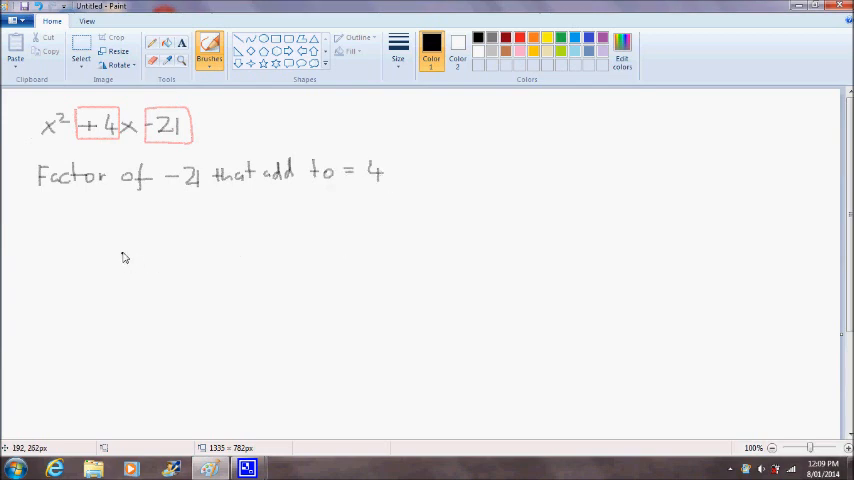
mouse_move(396, 176)
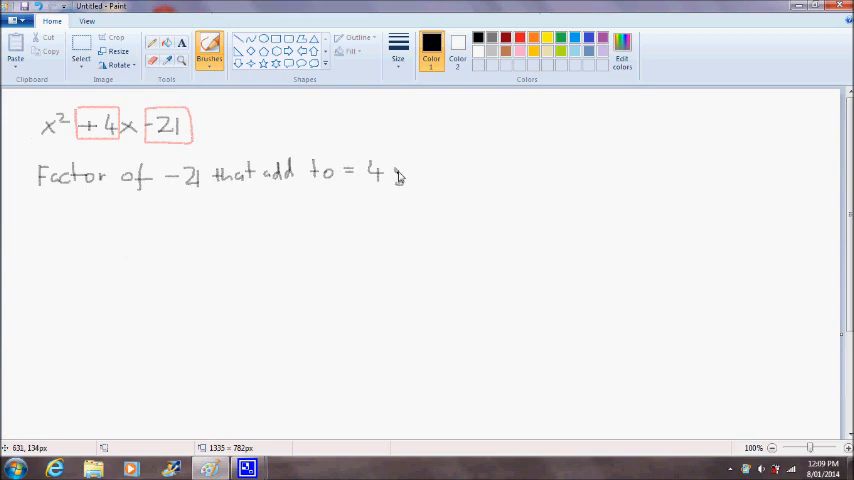
mouse_move(116, 224)
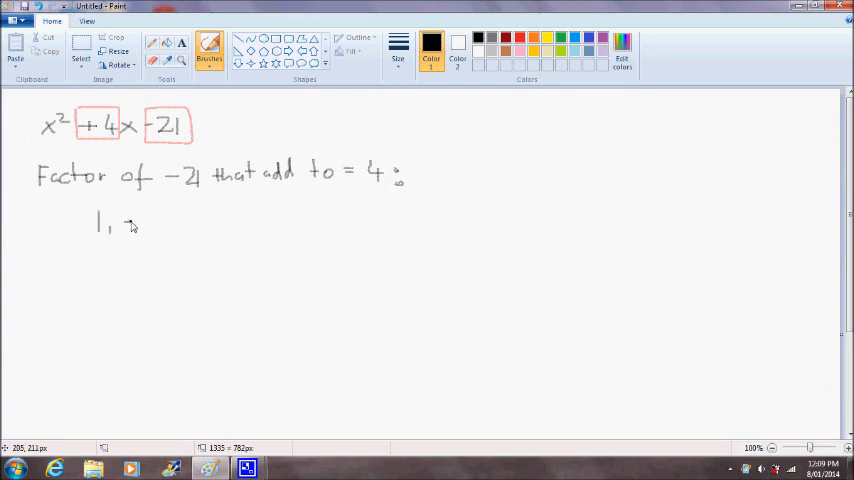
- List the factor pairs 1,−21 (−20), 3,−7 (−4) and −3,7 (4), ticking the last in red
drag(124, 222, 156, 228)
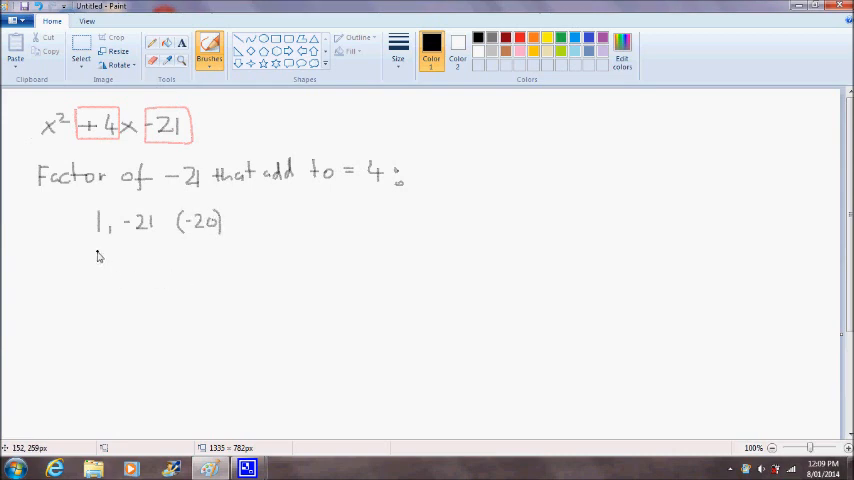
click(96, 248)
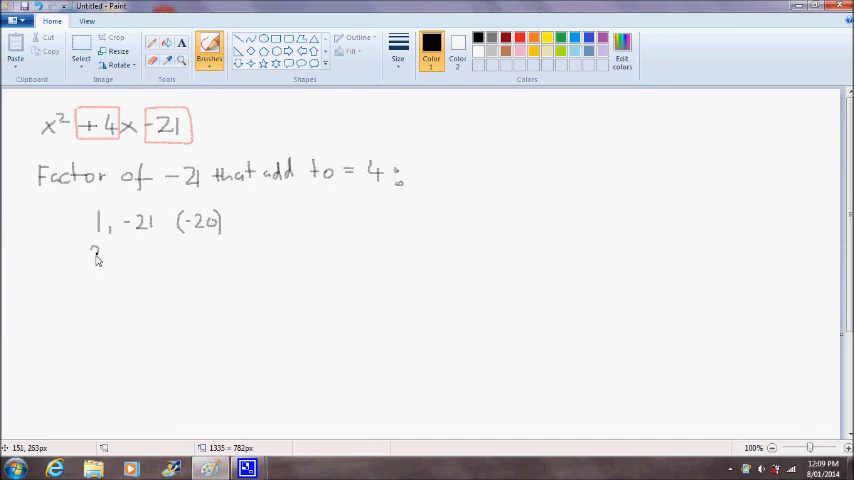
drag(96, 250, 108, 264)
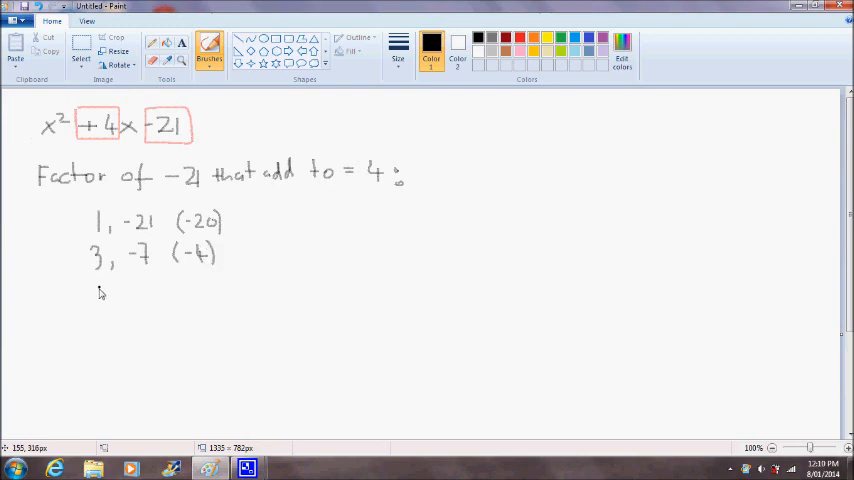
drag(86, 290, 96, 290)
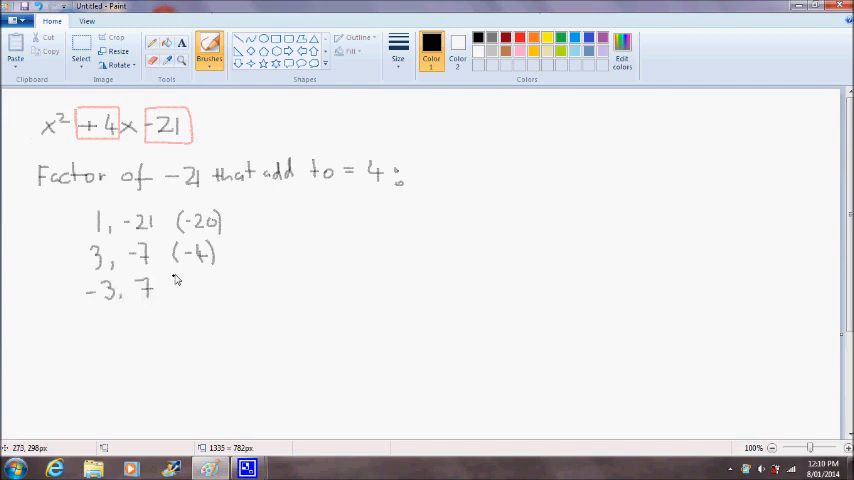
click(178, 288)
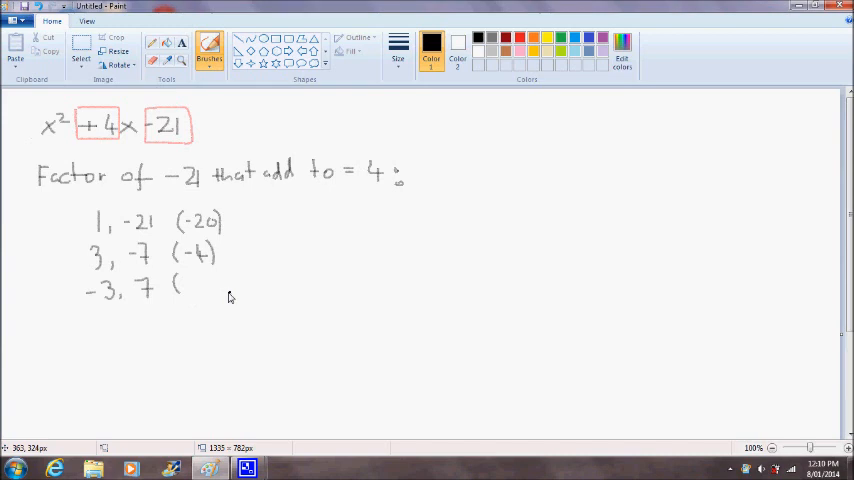
mouse_move(112, 292)
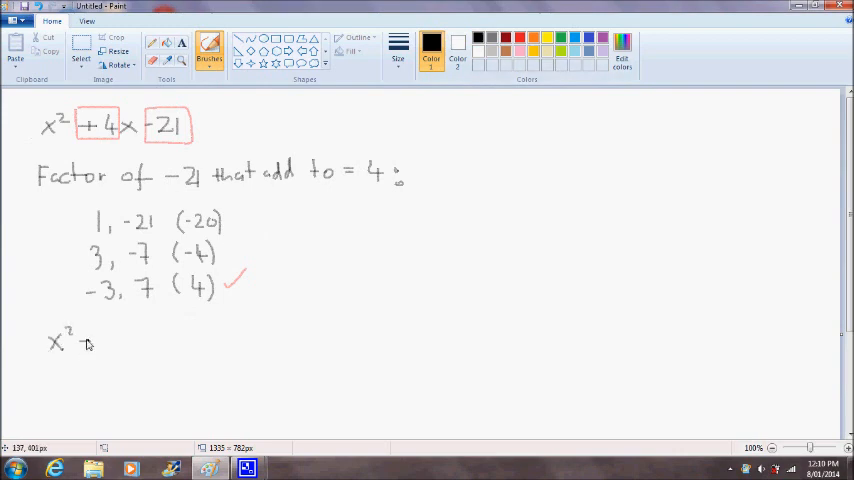
- Write the split expression x² − 3x + 7x − 21 below the factor pairs
click(82, 340)
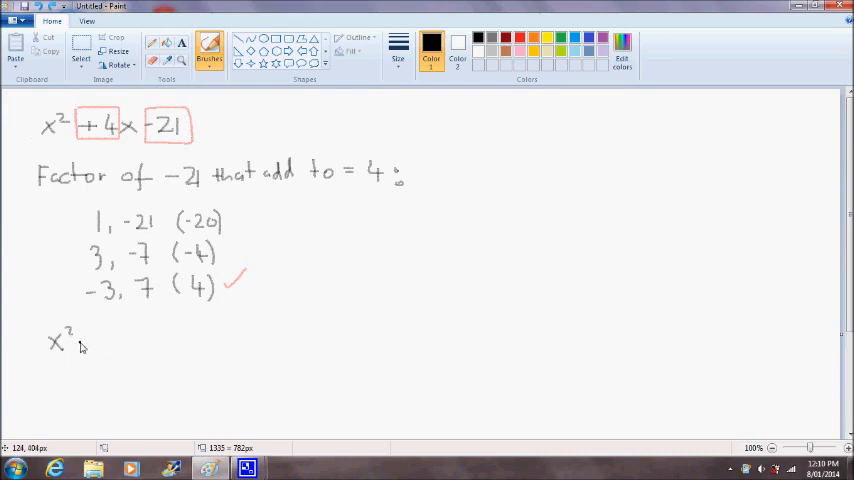
drag(82, 344, 118, 348)
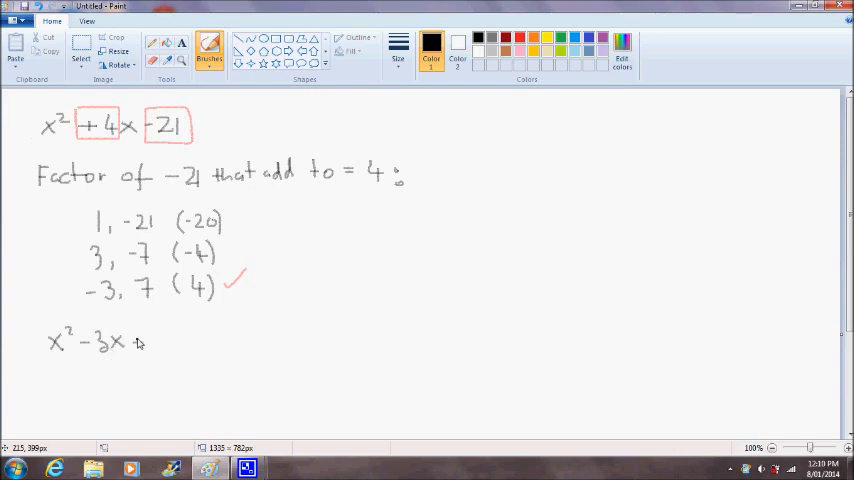
text(+7x)
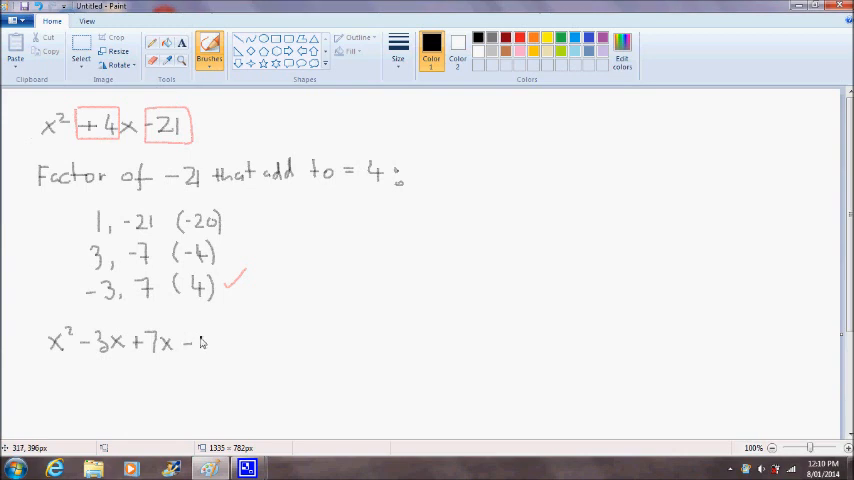
click(204, 344)
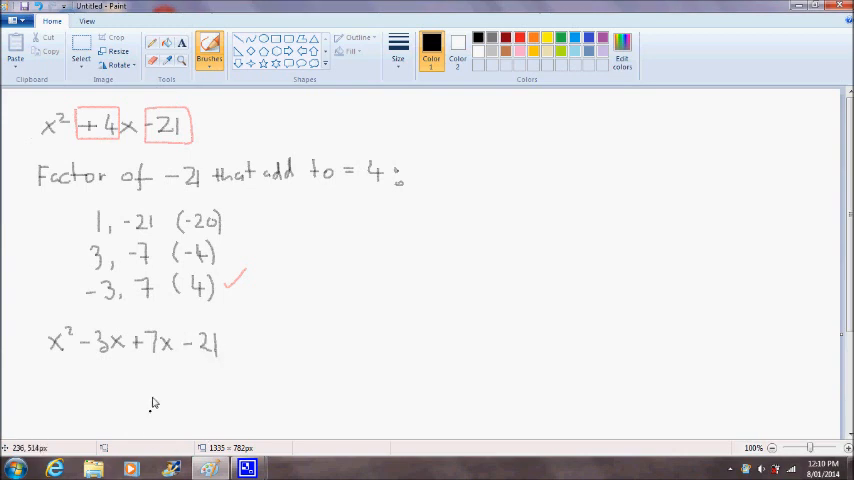
mouse_move(60, 152)
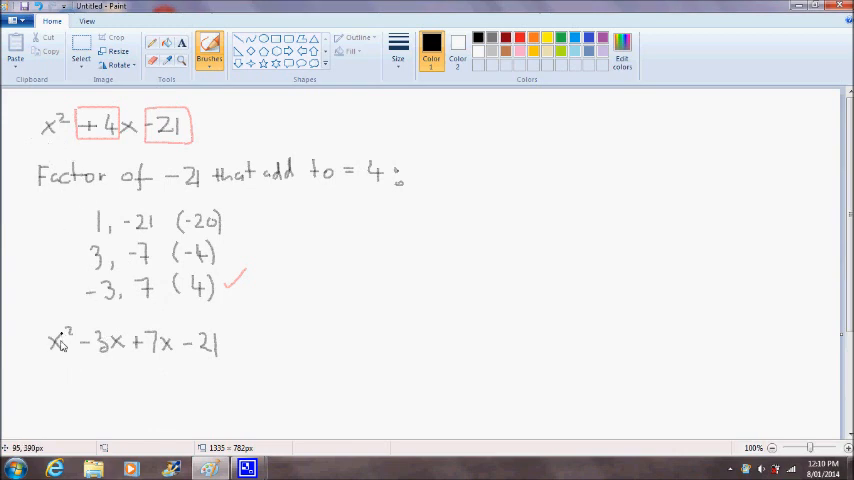
mouse_move(164, 366)
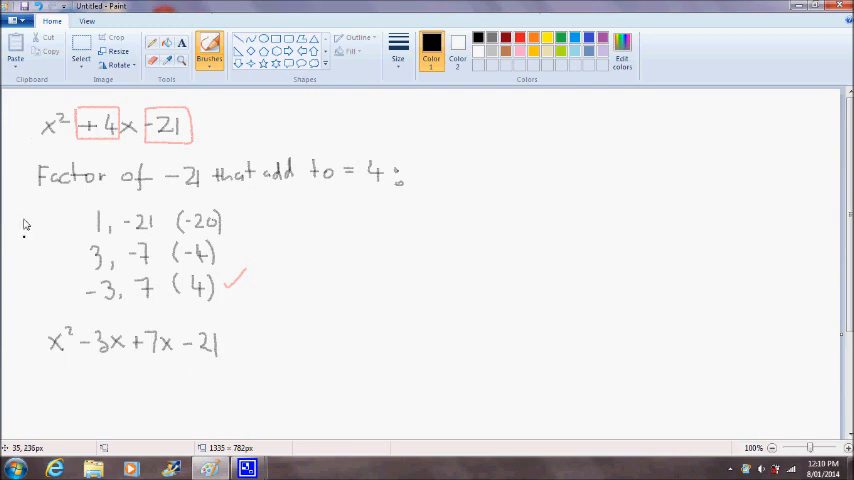
mouse_move(112, 144)
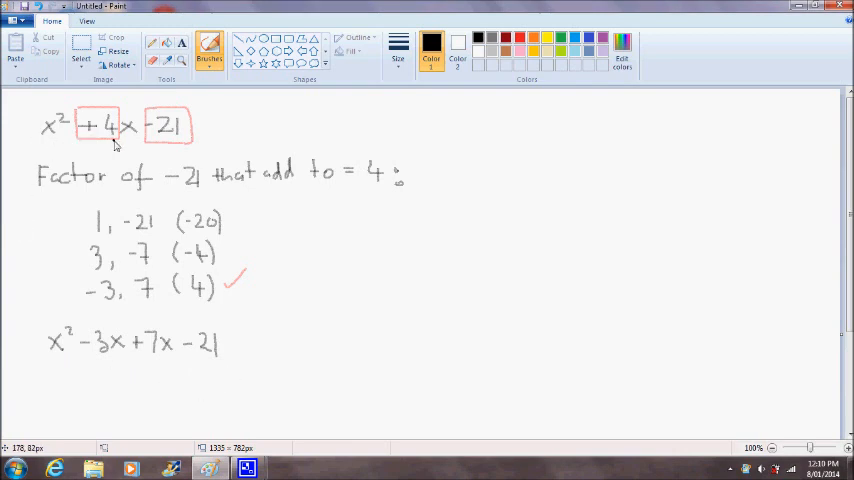
mouse_move(146, 312)
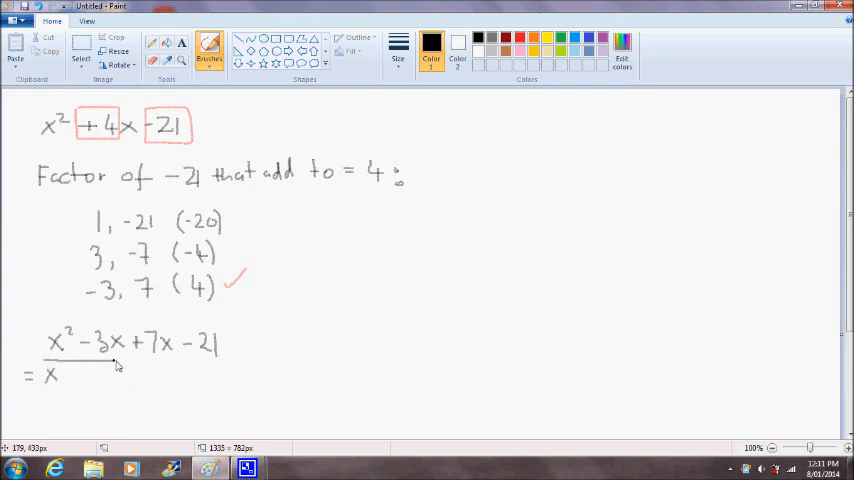
- Write = x(x−3) + 7(x−3) and the final line = (x+7)(x−3)
click(64, 376)
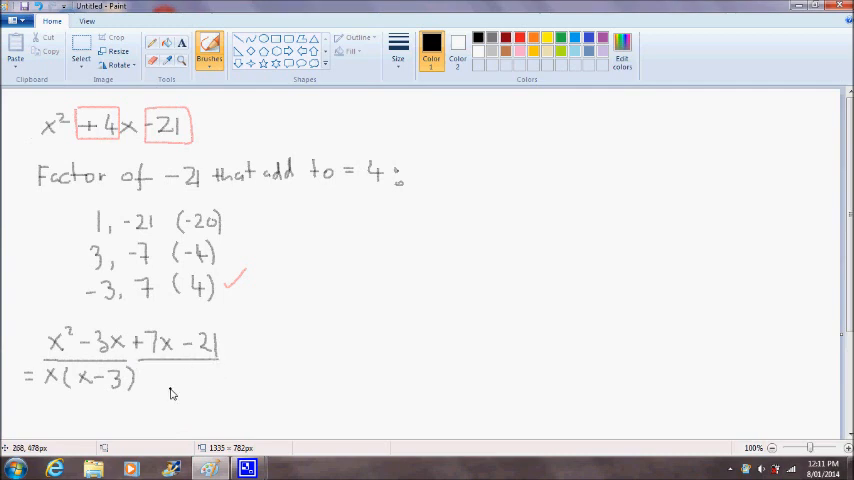
mouse_move(148, 388)
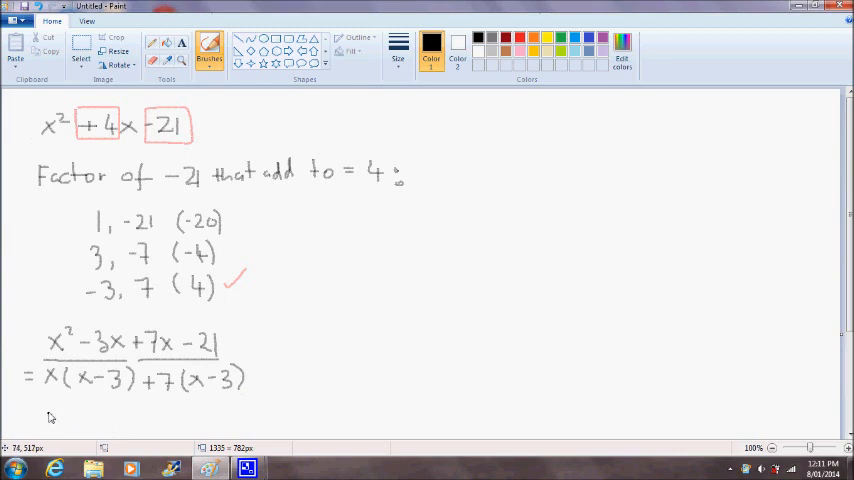
mouse_move(40, 416)
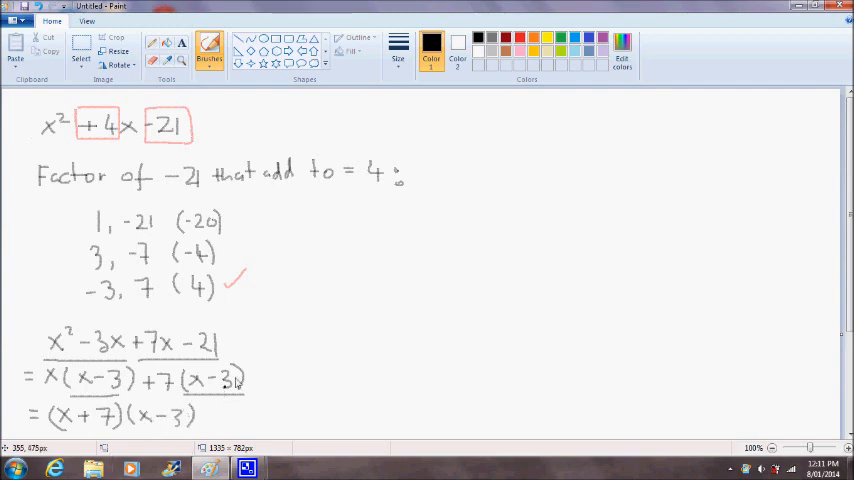
mouse_move(276, 272)
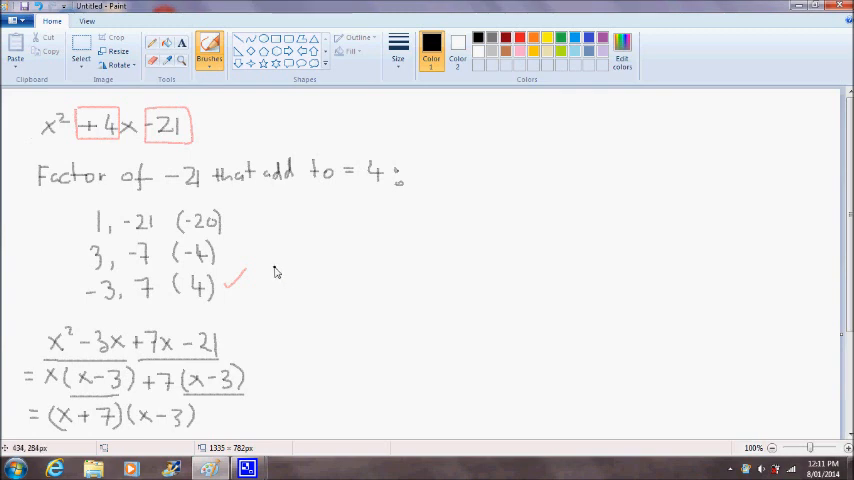